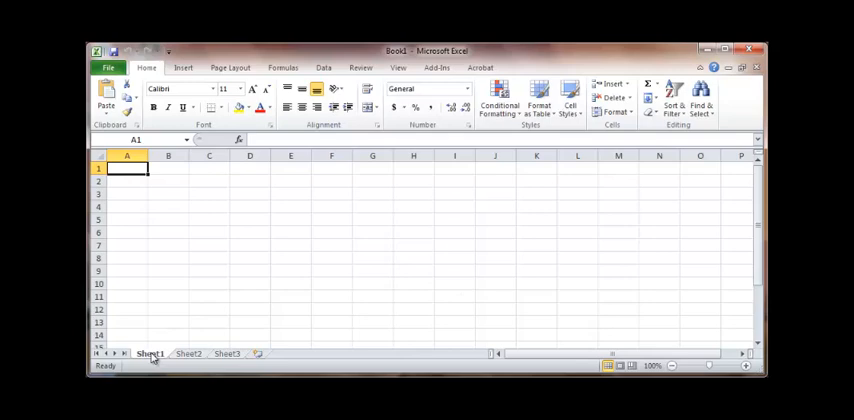
- Rename the Sheet1 tab to 'Average Grades'
double_click(150, 354)
type("Average Grades")
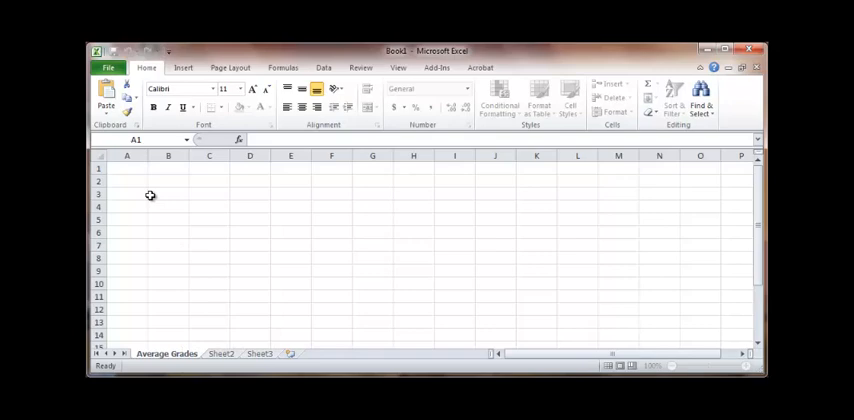
- Enter 'Student 1' in column A and fill the series down to Student 11
type("Student 1")
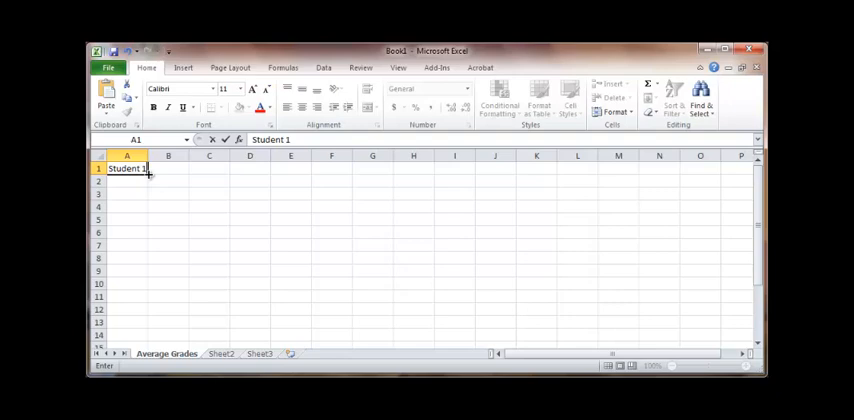
left_click_drag(128, 168, 128, 312)
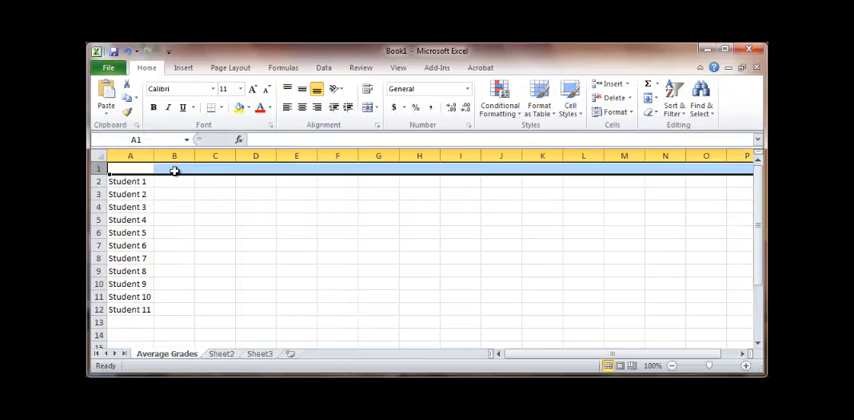
- Enter 'Grade 1' in B1 and fill right to Grade 10, with AVERAGE after it
type("Grade 10")
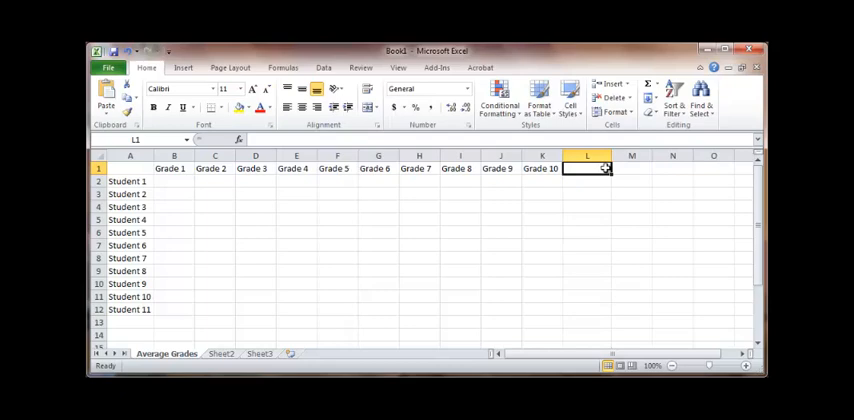
mouse_move(624, 236)
type("AVERAGE")
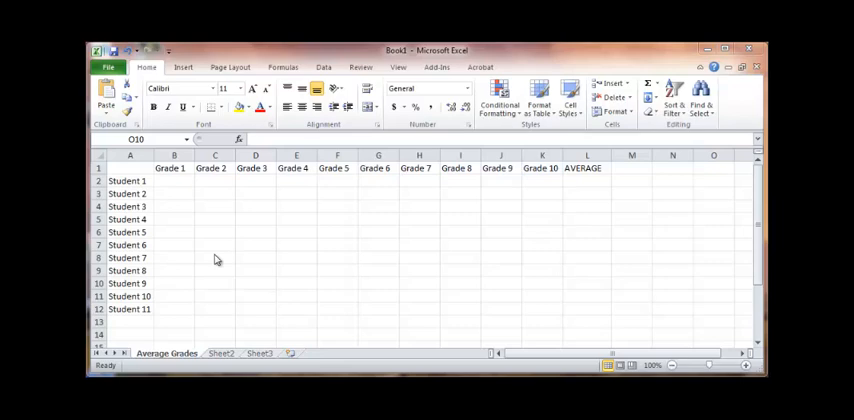
- Enter Grade 1 scores (89, 78, … 67) for the eleven students in B2:B12
left_click(174, 180)
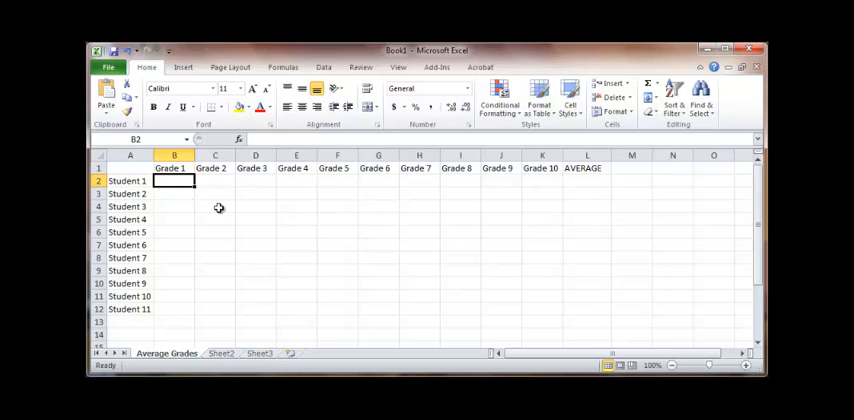
type("89")
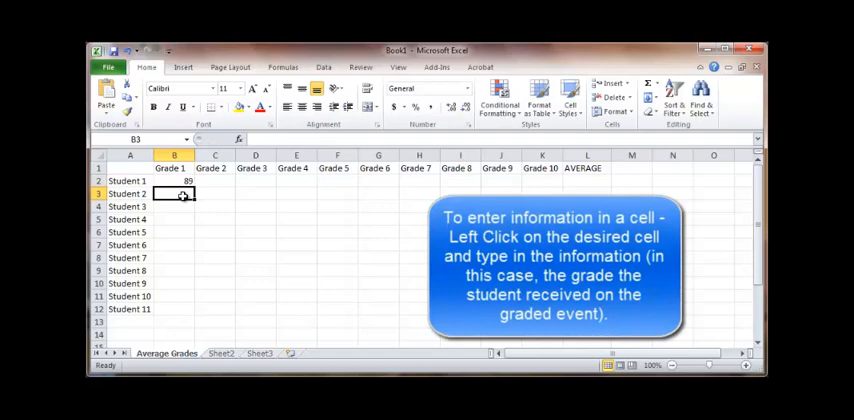
type("78")
left_click(174, 282)
type("87")
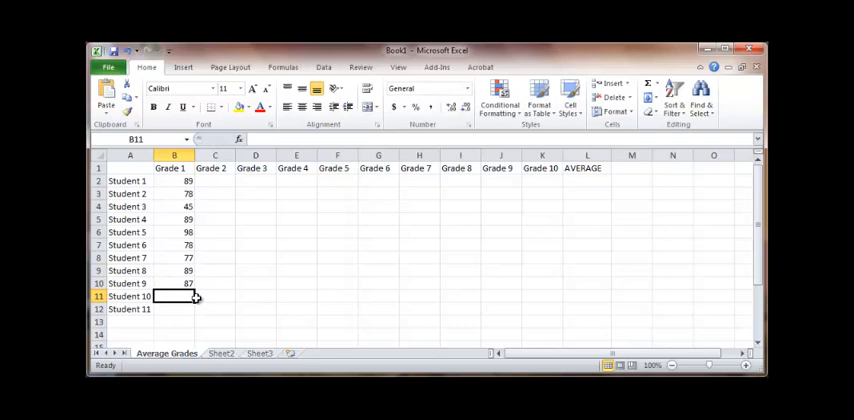
type("67")
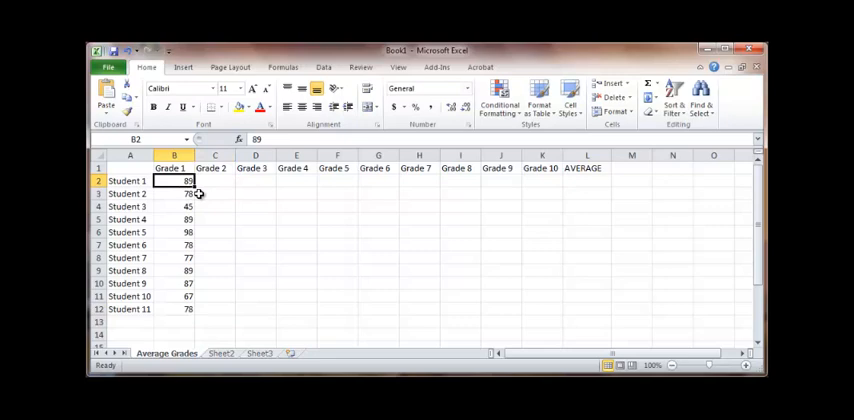
- Copy the Grade 1 scores across columns Grade 2 through Grade 10 for every student
left_click_drag(188, 180, 510, 180)
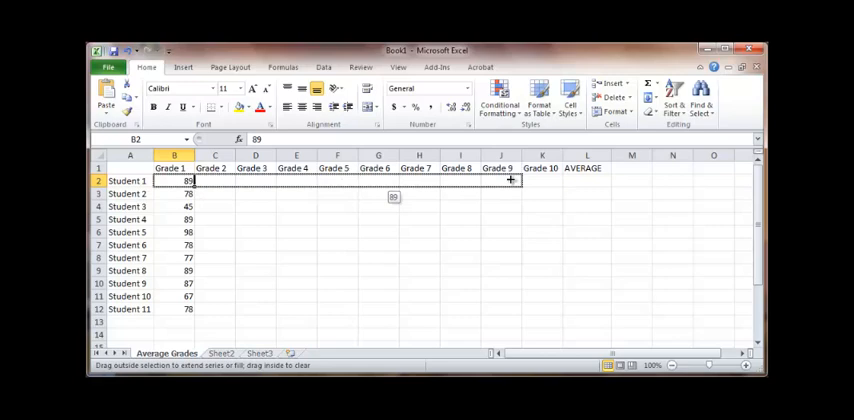
left_click_drag(188, 180, 556, 180)
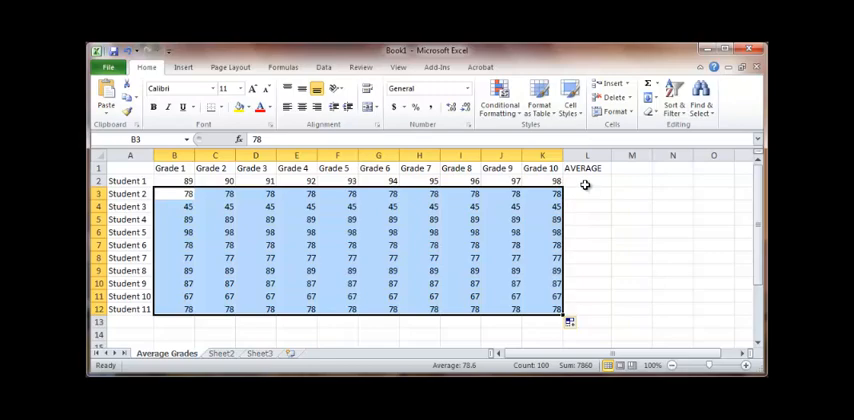
left_click(588, 180)
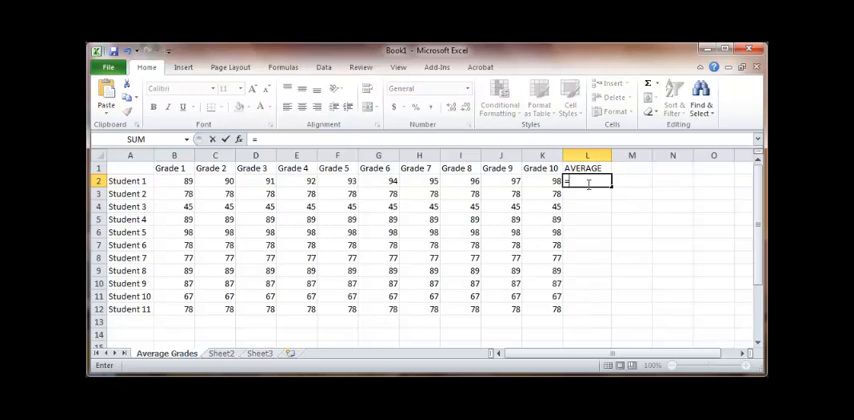
- Compute Student 1's average in L2 with =sum(B2:K2)/10, giving 93.5
type("=sum(b2:k2")
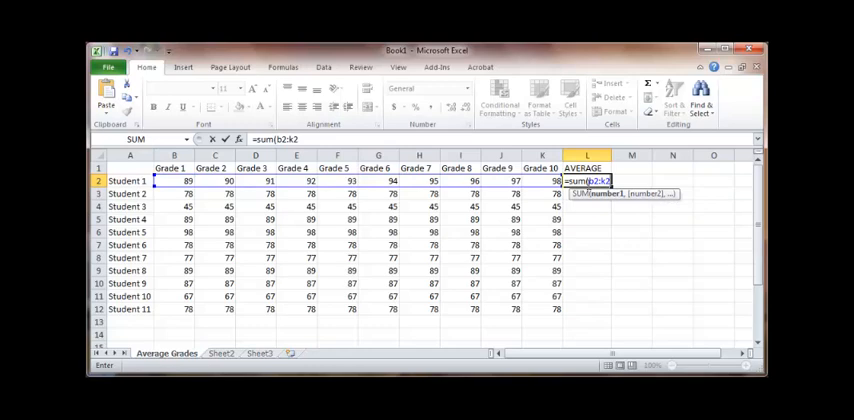
type("/10")
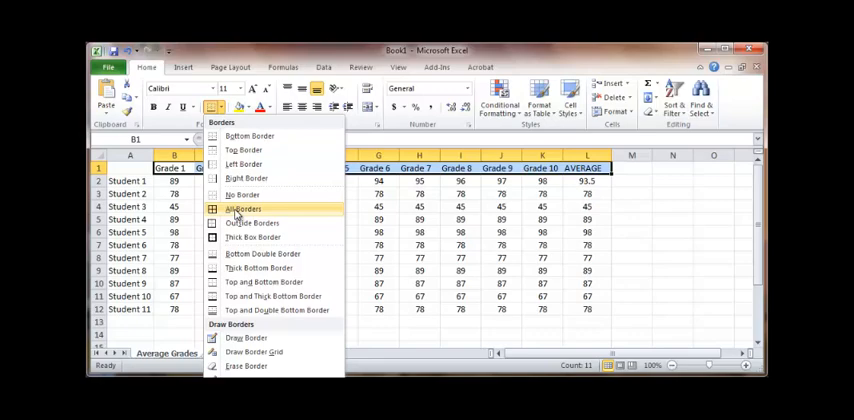
- Apply All Borders to every cell of the grades table
left_click(242, 208)
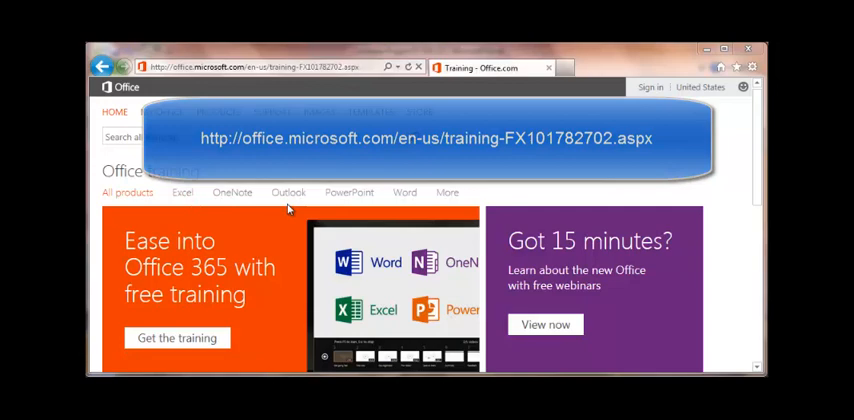
mouse_move(760, 140)
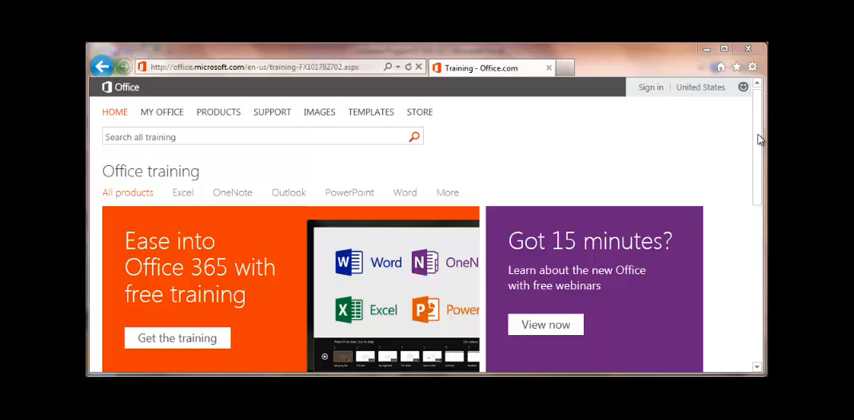
mouse_move(740, 368)
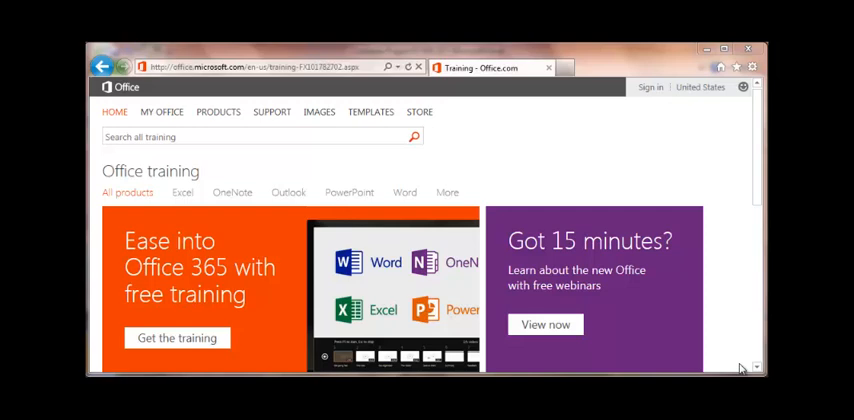